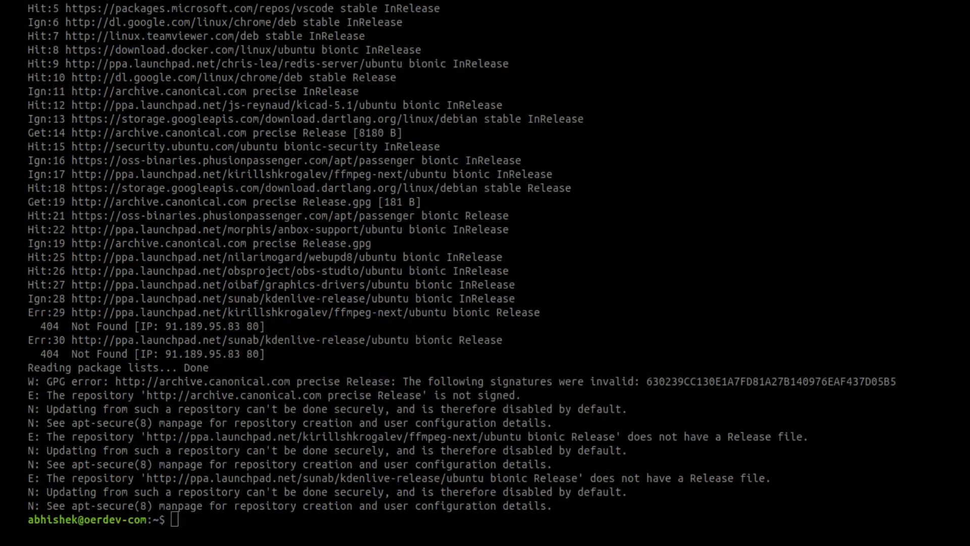
type("apt")
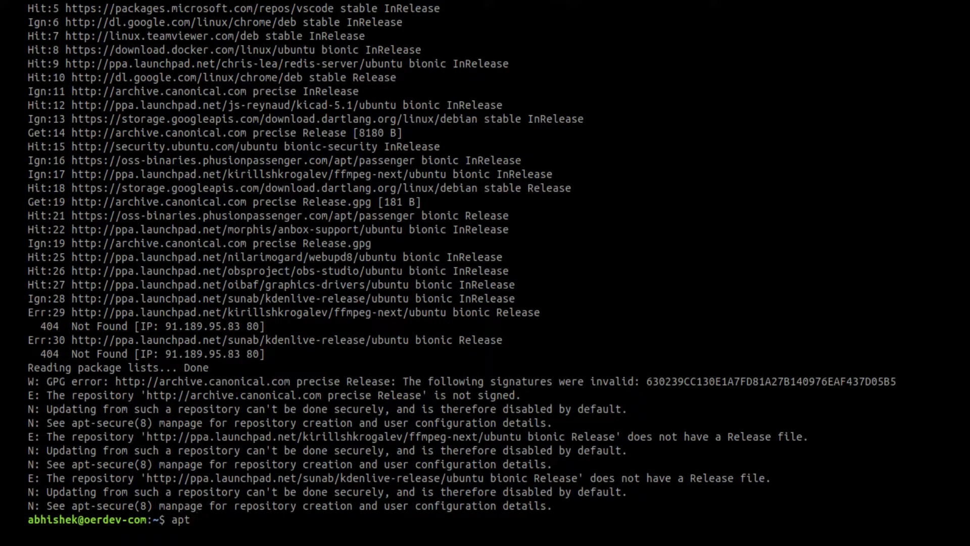
type("sudo apt u")
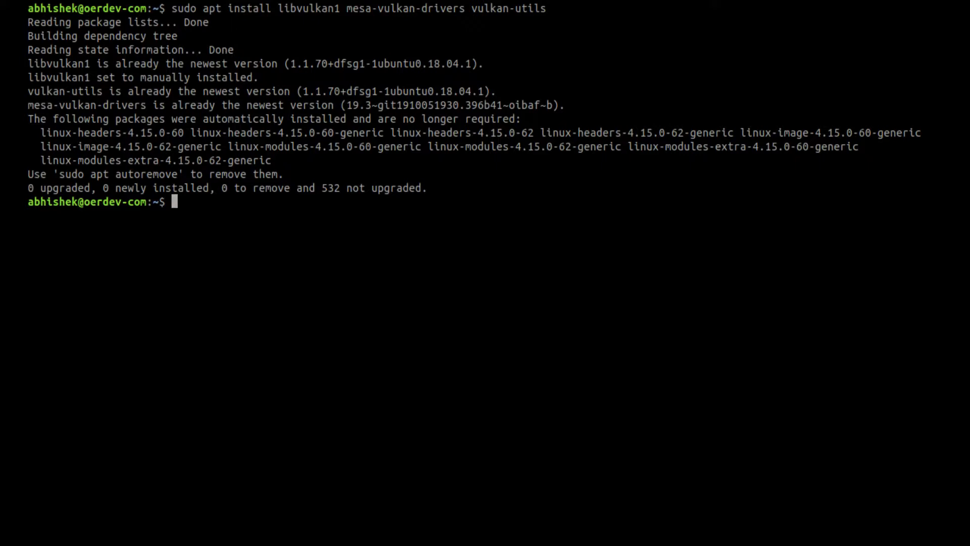
type("cd")
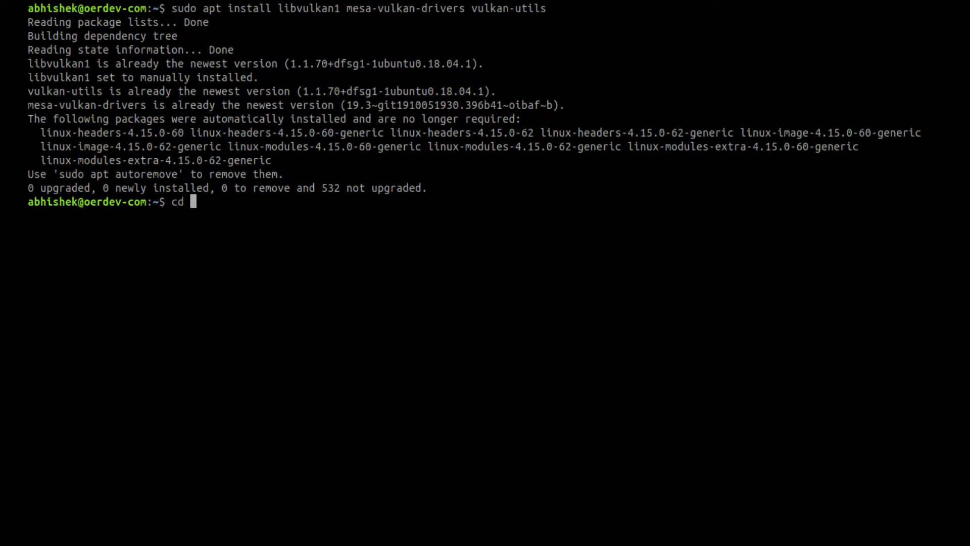
type("fuc")
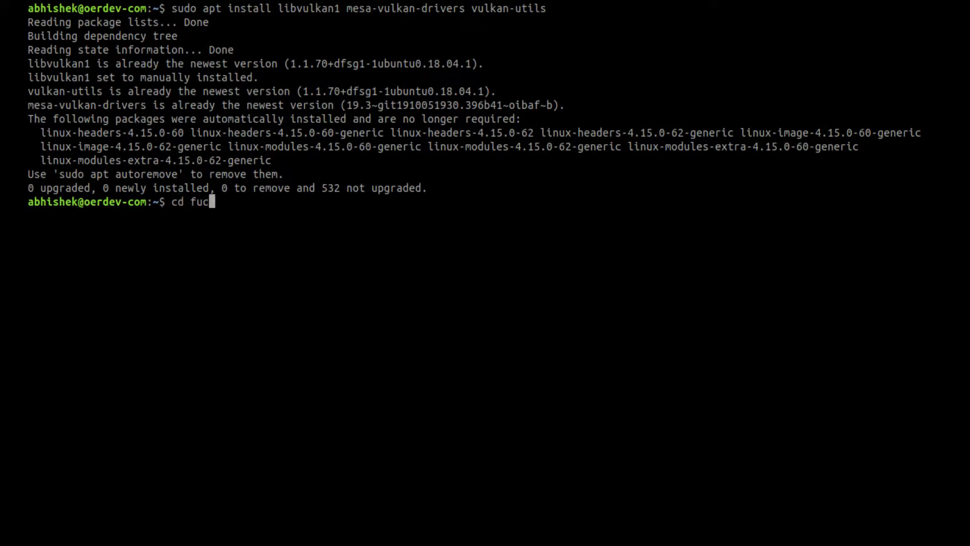